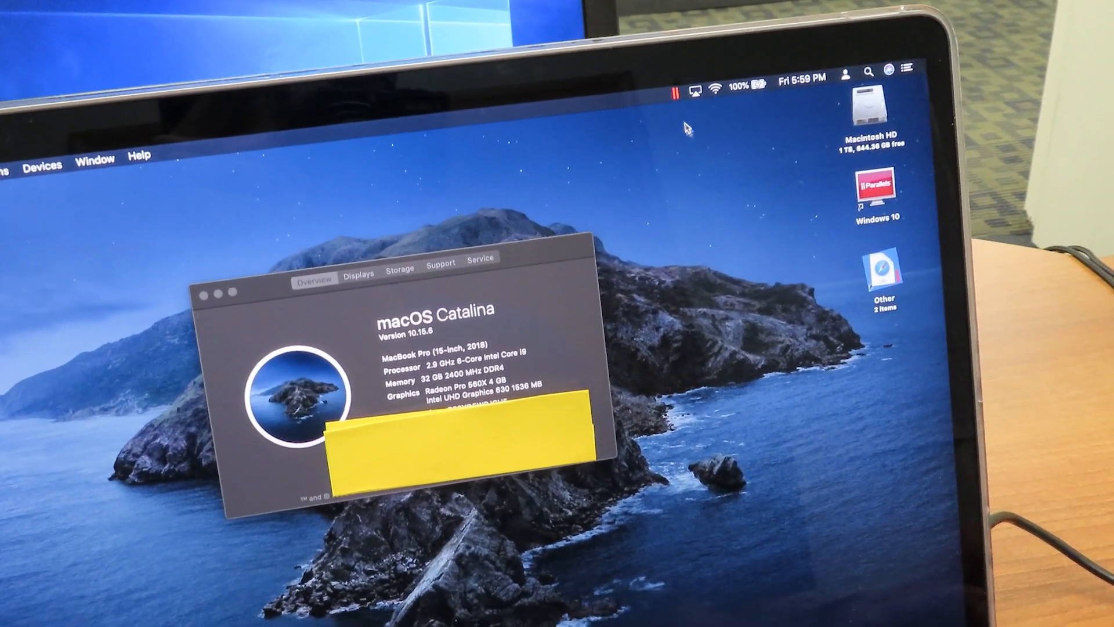
Step: Show About Parallels Desktop from the Parallels menu-bar icon
click(732, 90)
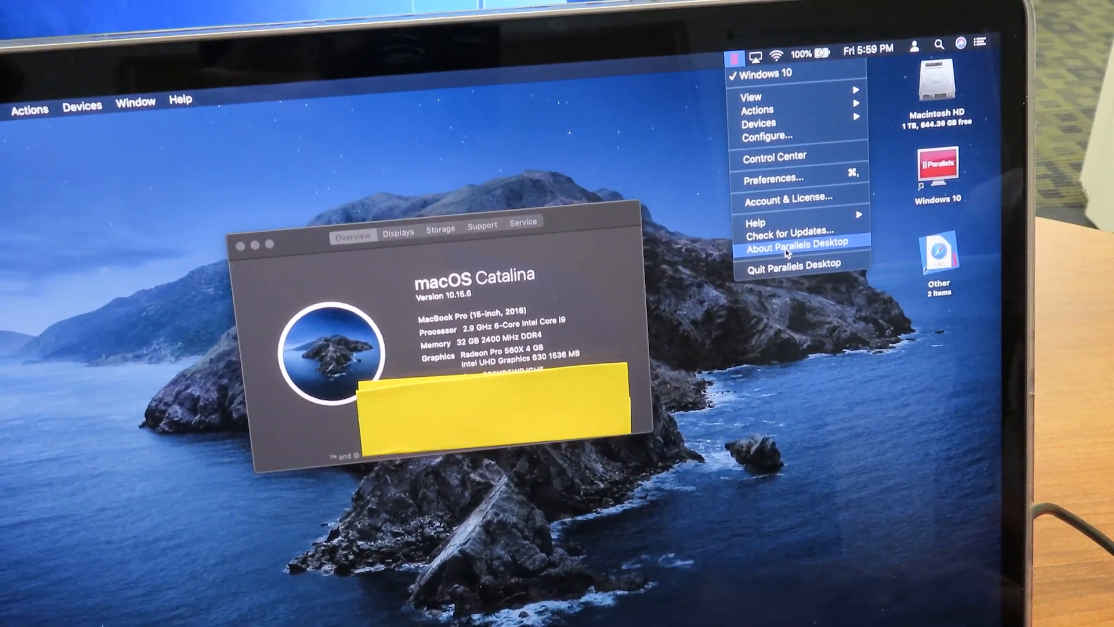
click(797, 240)
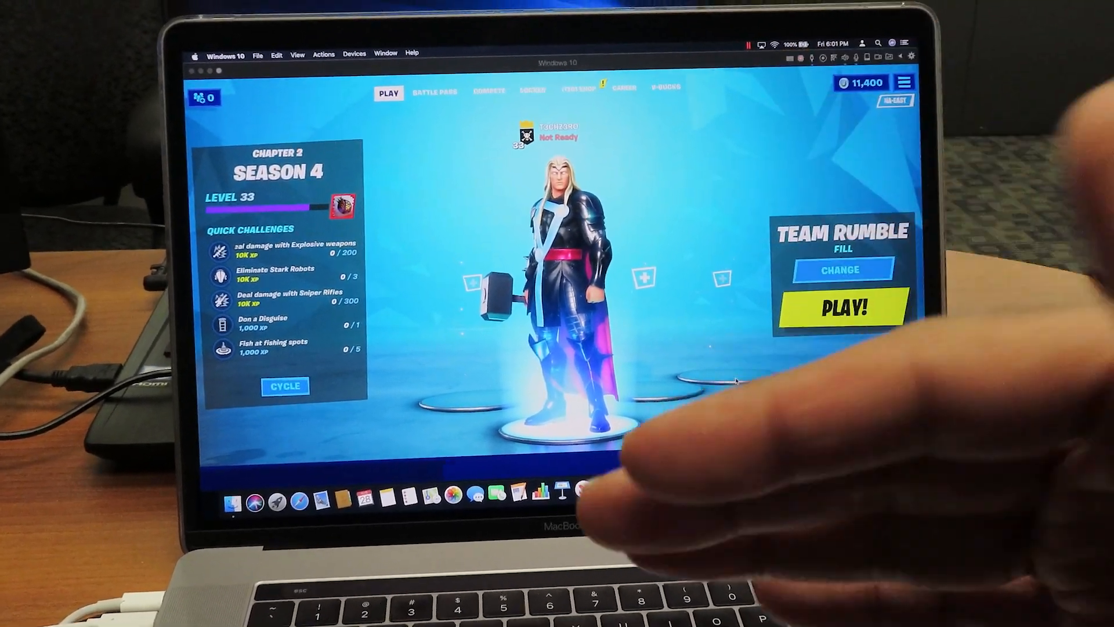
Step: Interact with the Windows 10 VM window showing the Fortnite Chapter 2 Season 4 lobby
click(843, 307)
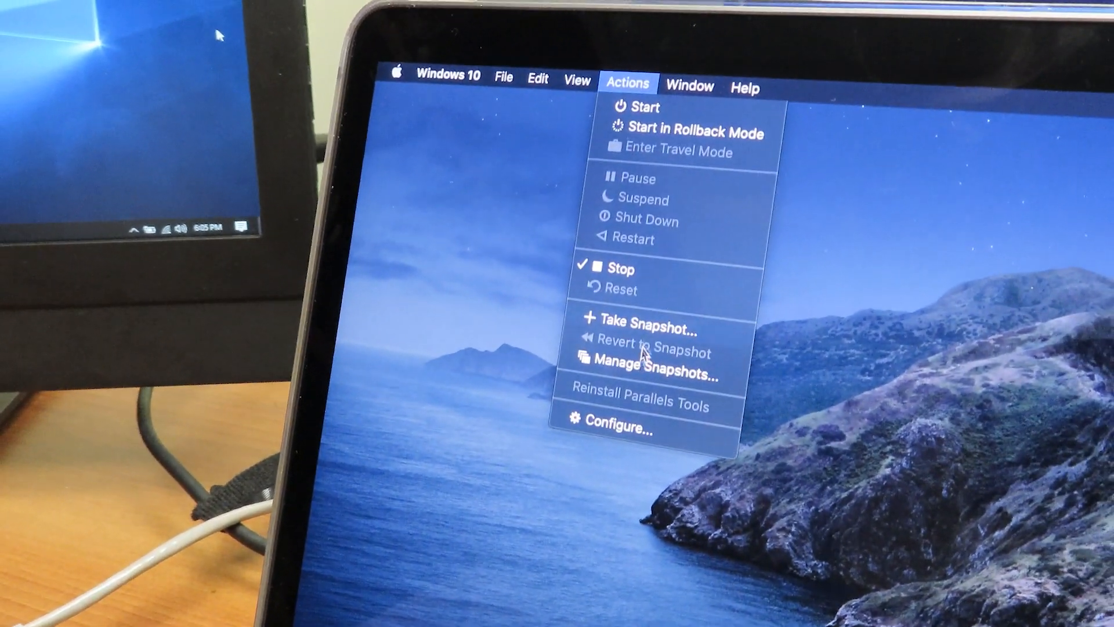
Step: In the VM configuration's CPU & Memory, raise Processors from 2 to 4
click(625, 427)
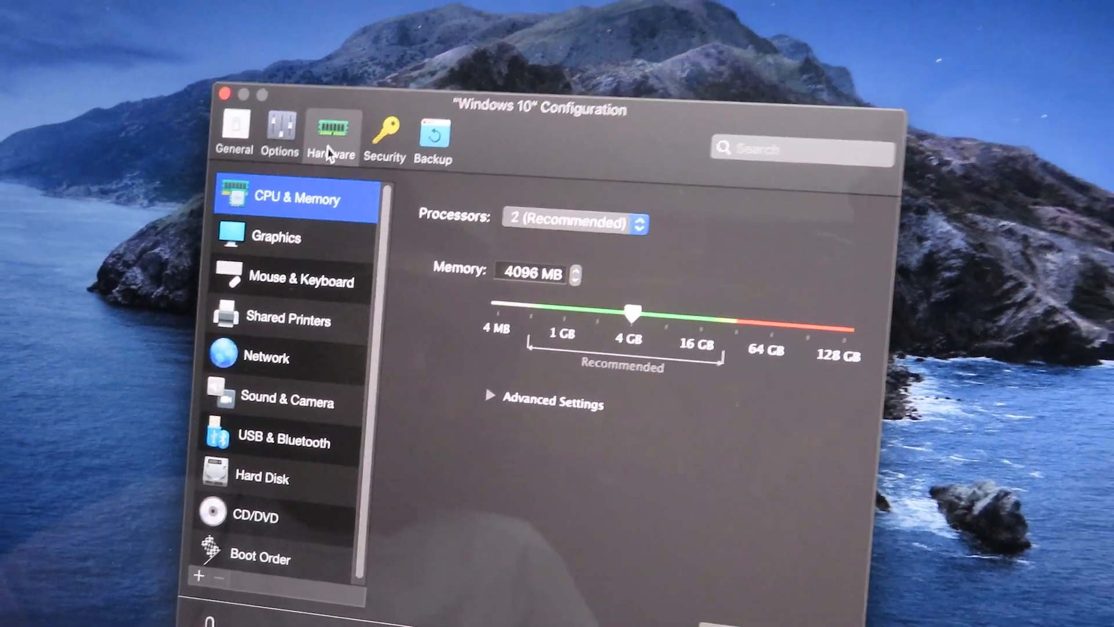
click(575, 223)
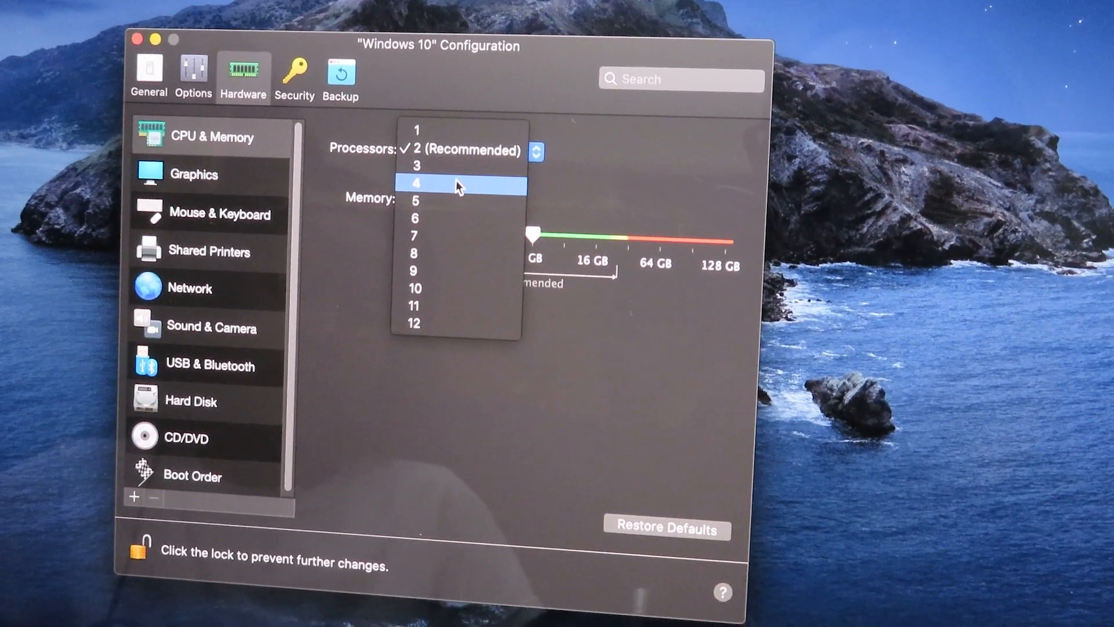
click(417, 182)
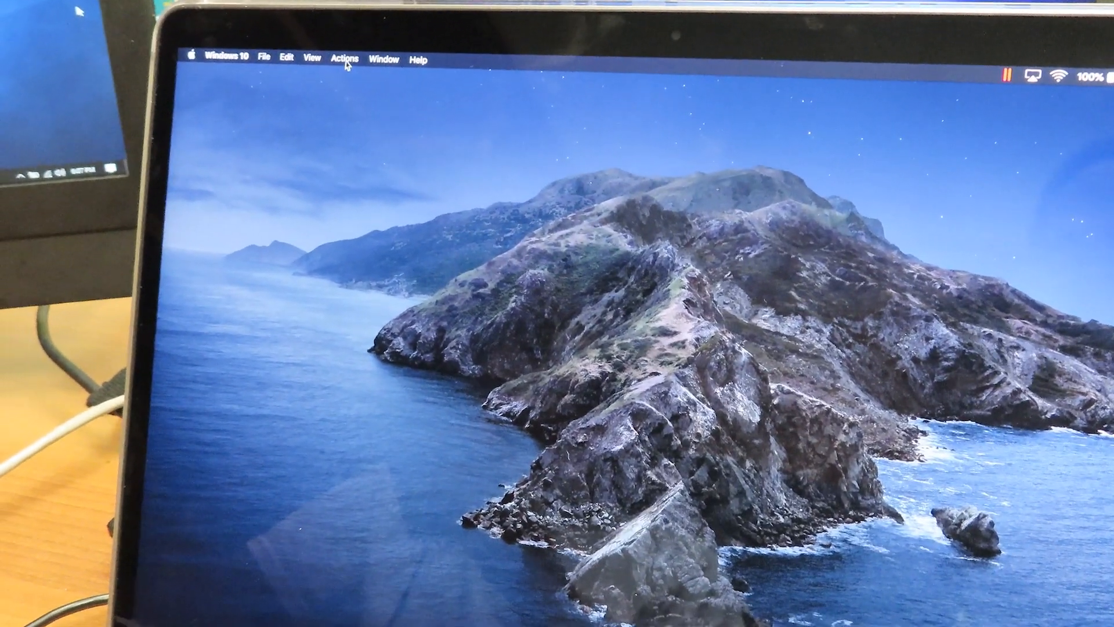
Step: Start the reconfigured Windows 10 VM from the Actions menu
click(345, 57)
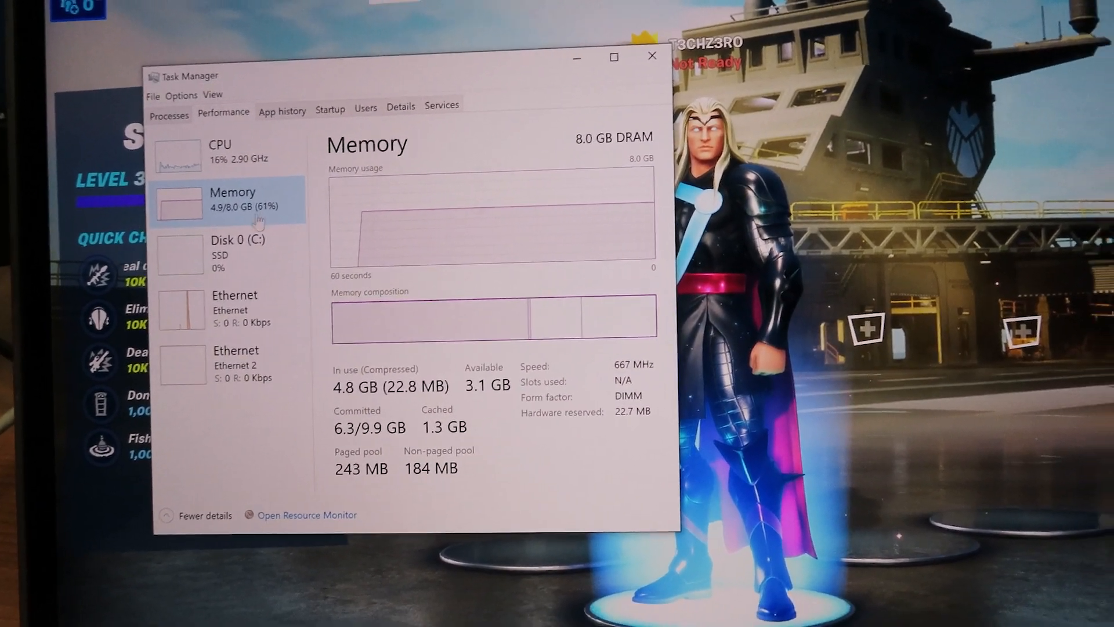
Step: Confirm 8.0 GB memory in Task Manager's Performance view, then dismiss Task Manager
click(235, 308)
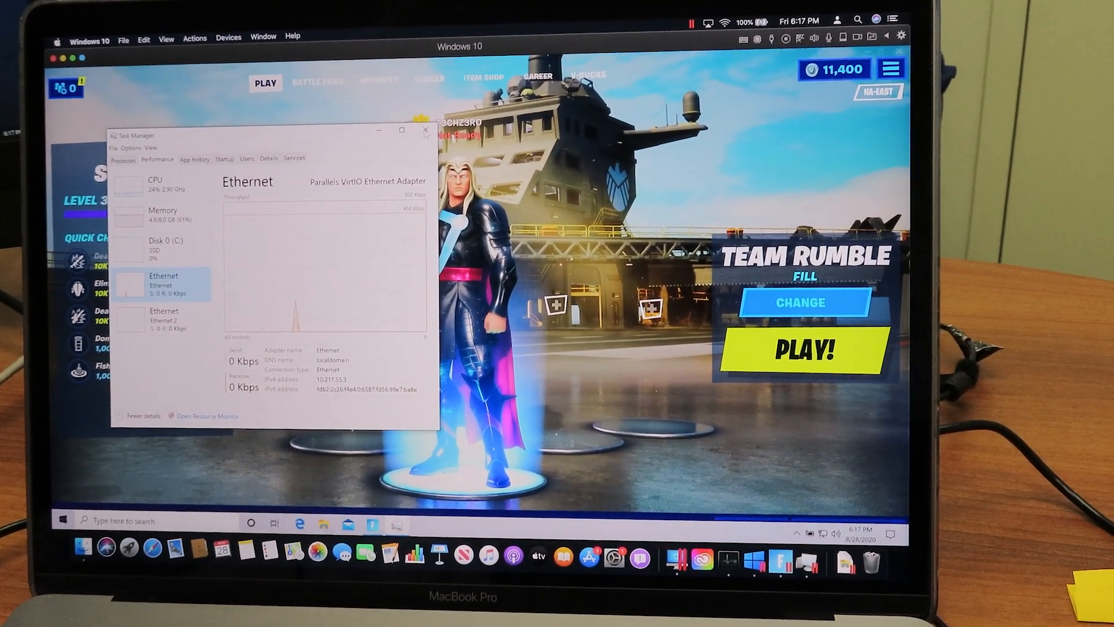
click(425, 135)
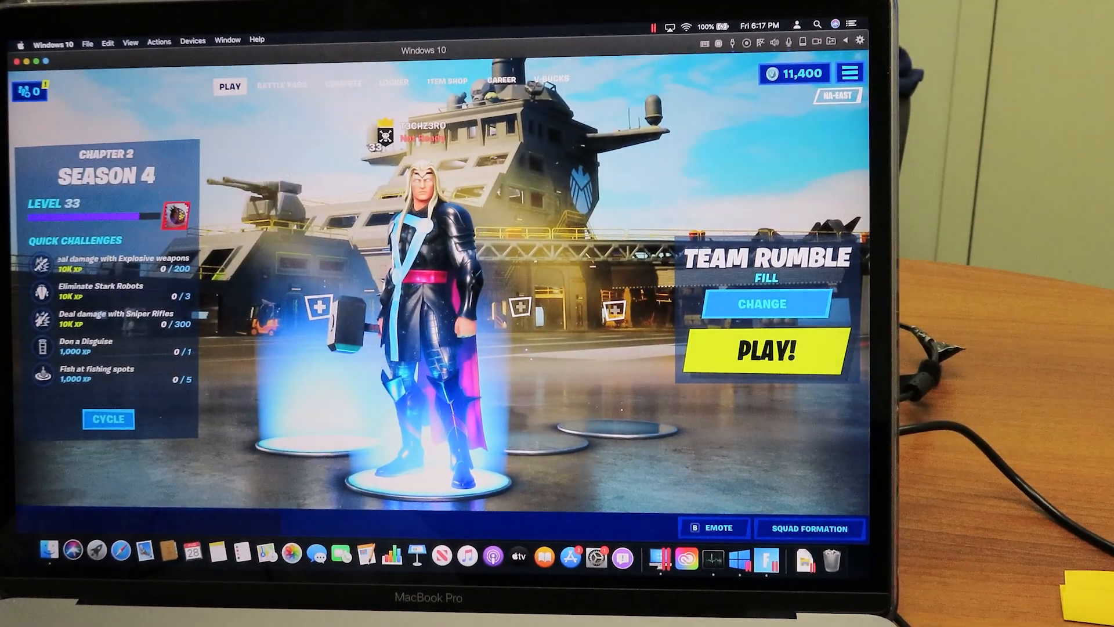